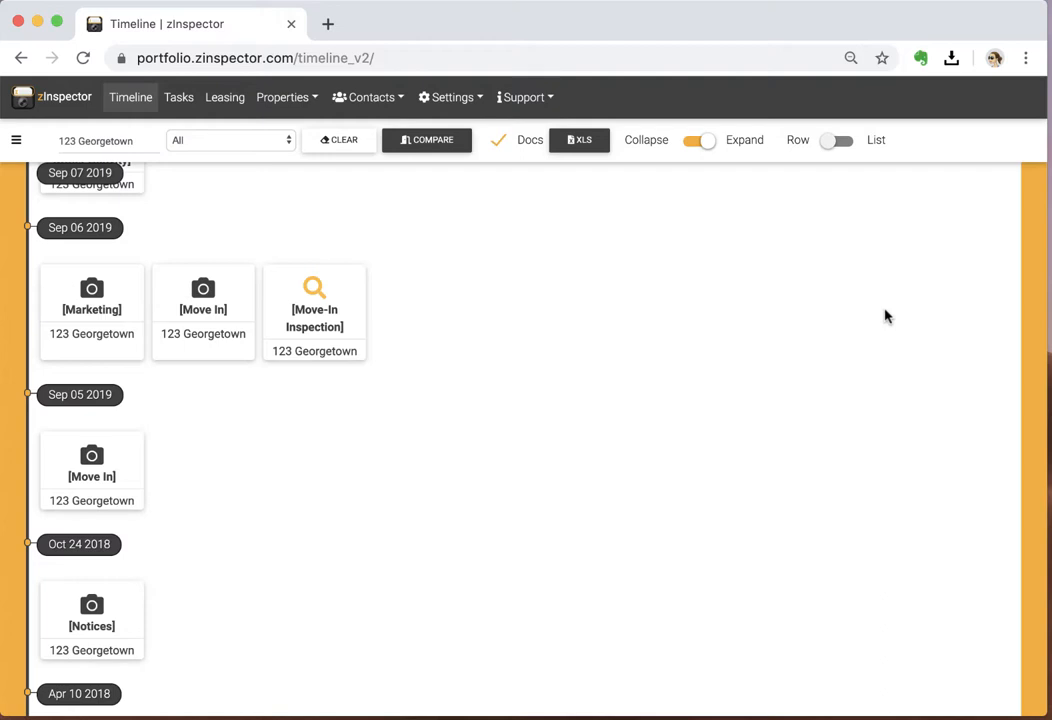
mouse_move(856, 320)
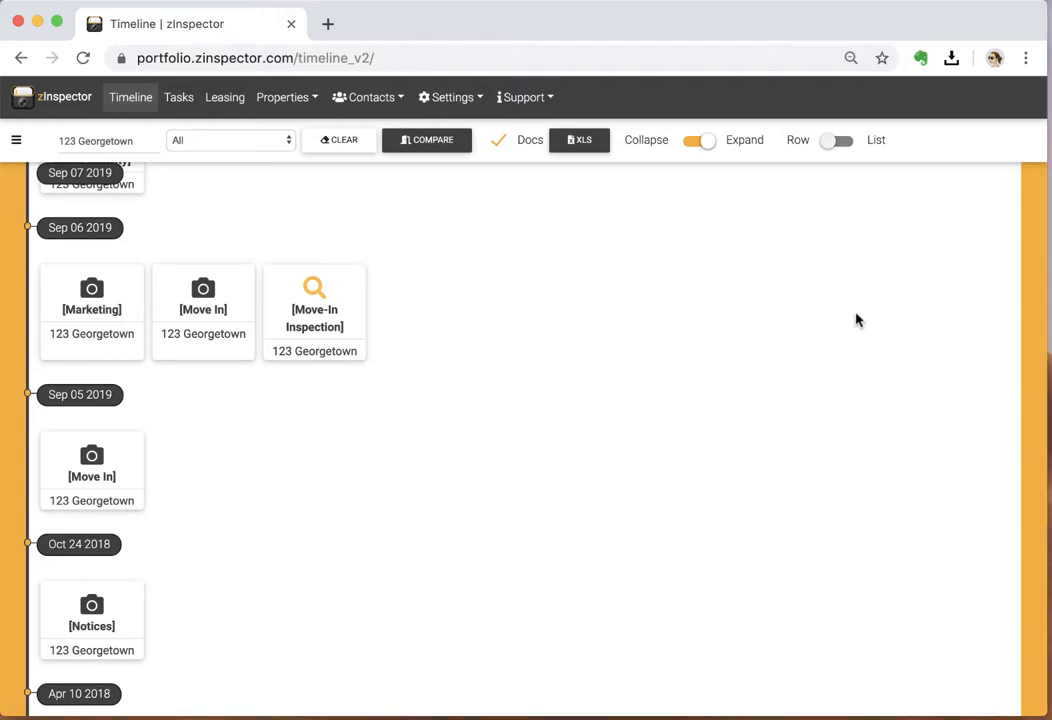
mouse_move(92, 500)
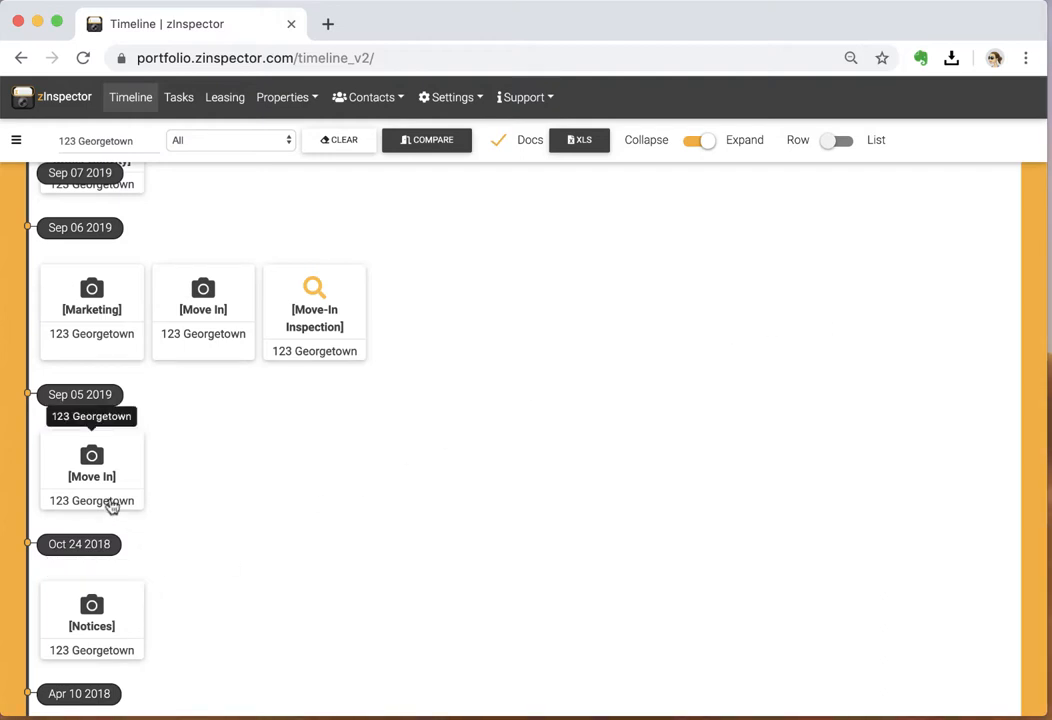
mouse_move(104, 378)
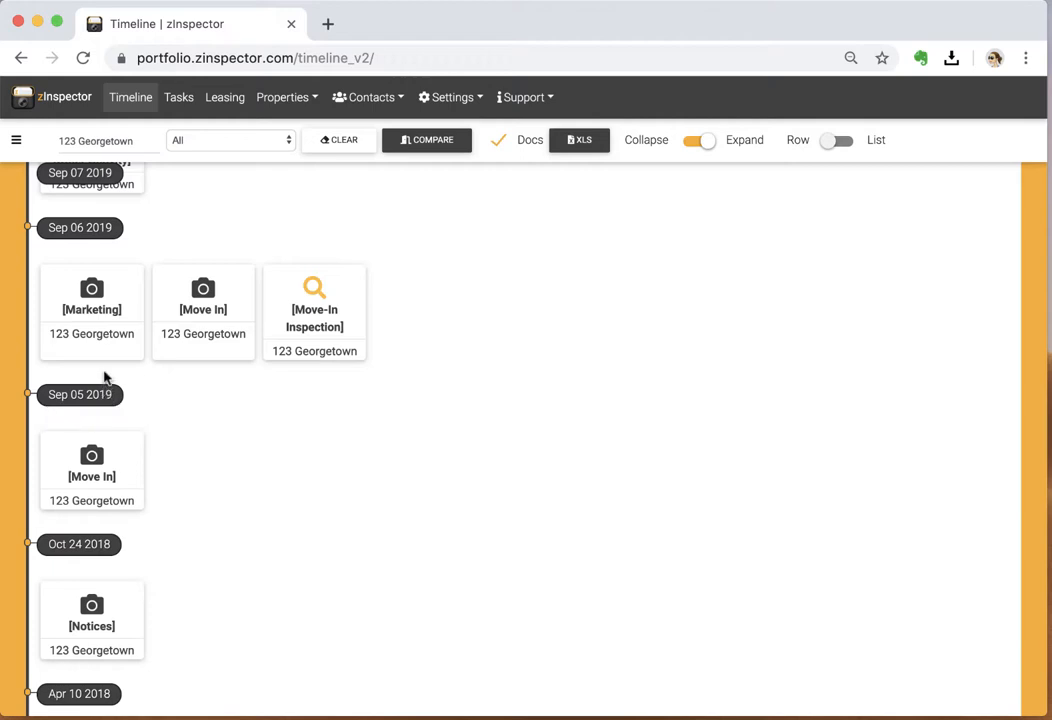
mouse_move(92, 300)
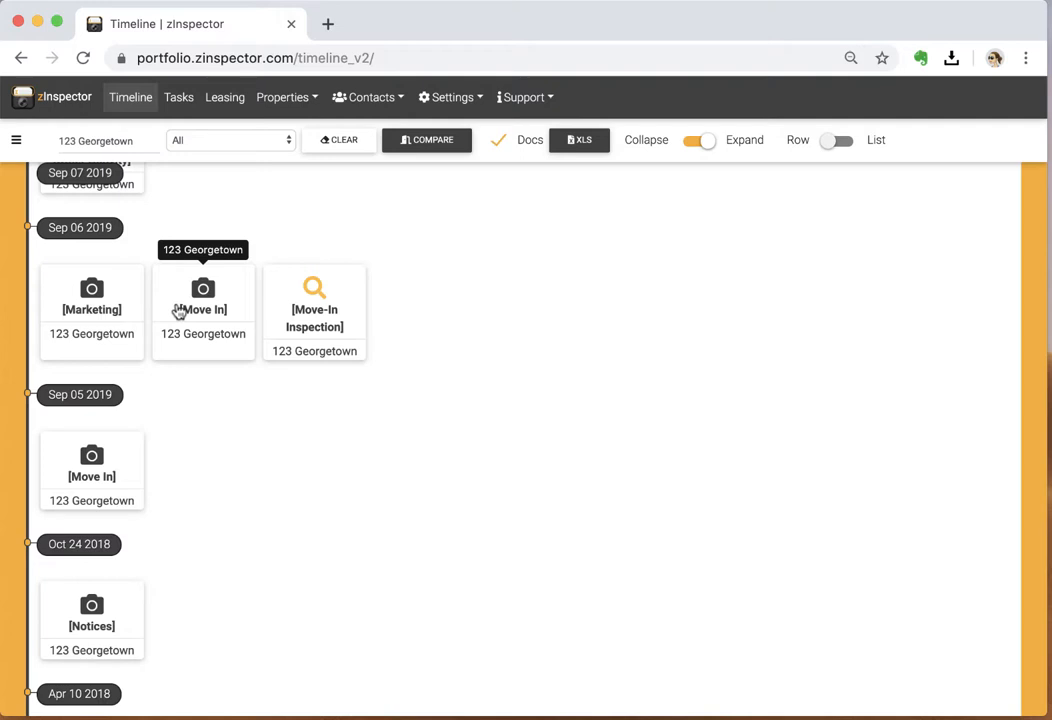
mouse_move(314, 300)
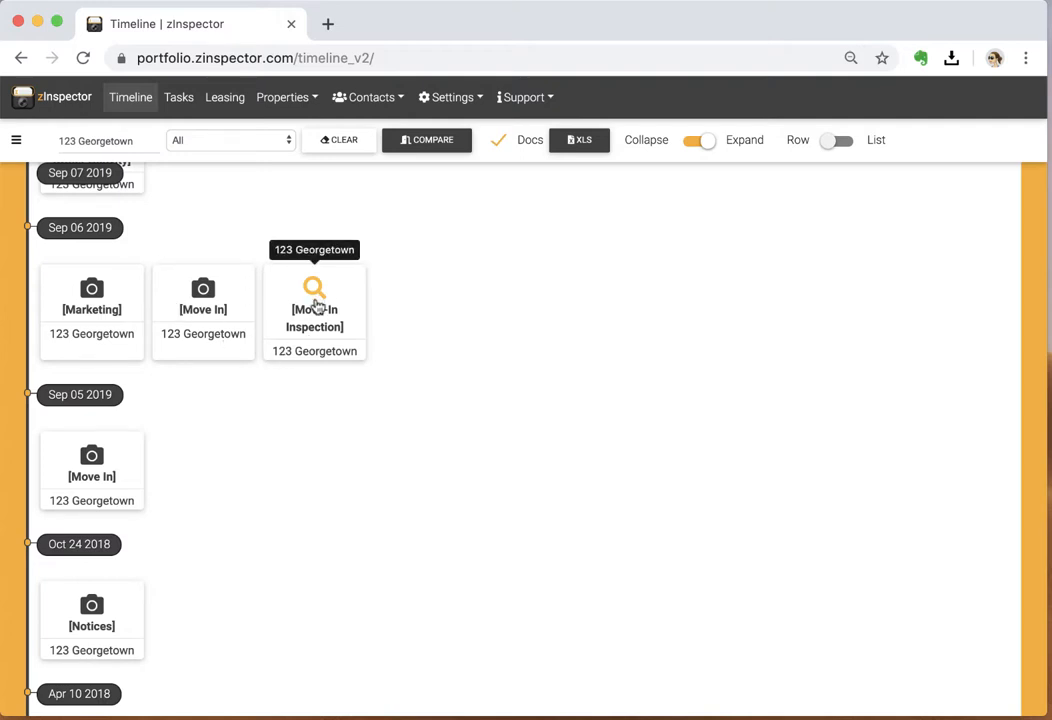
mouse_move(330, 296)
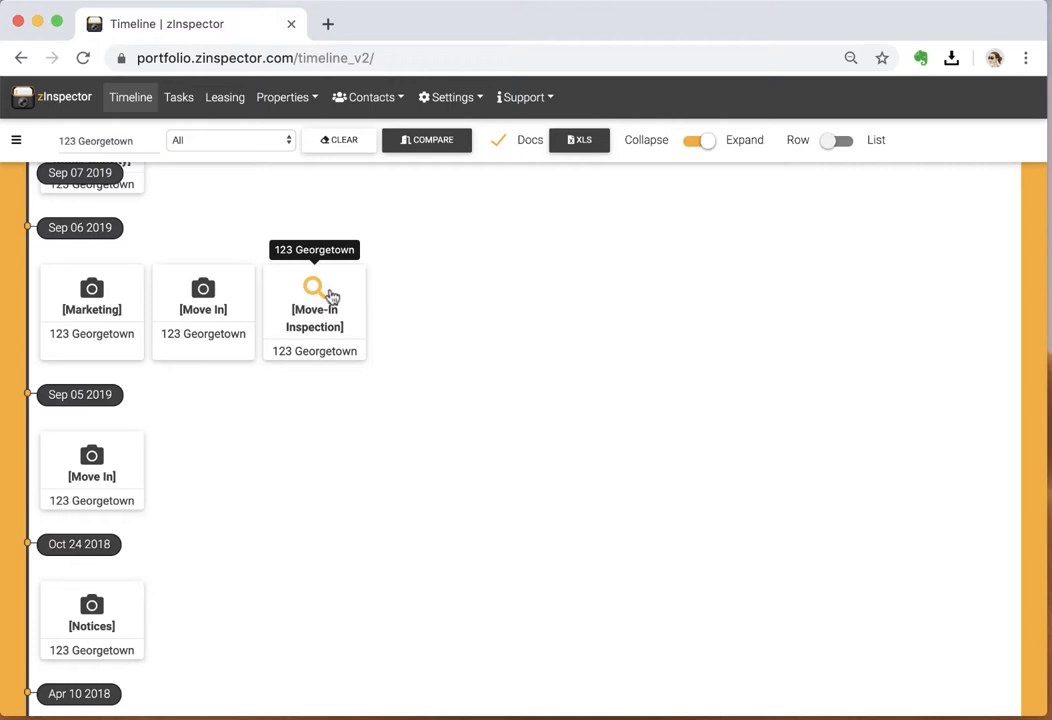
mouse_move(324, 304)
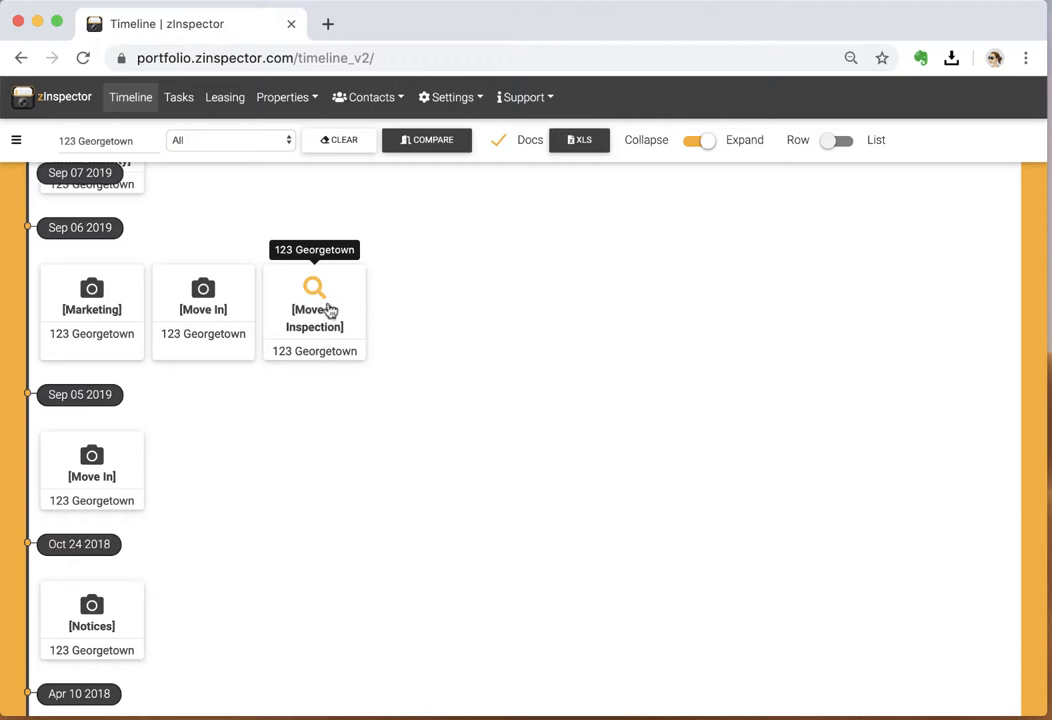
mouse_move(272, 316)
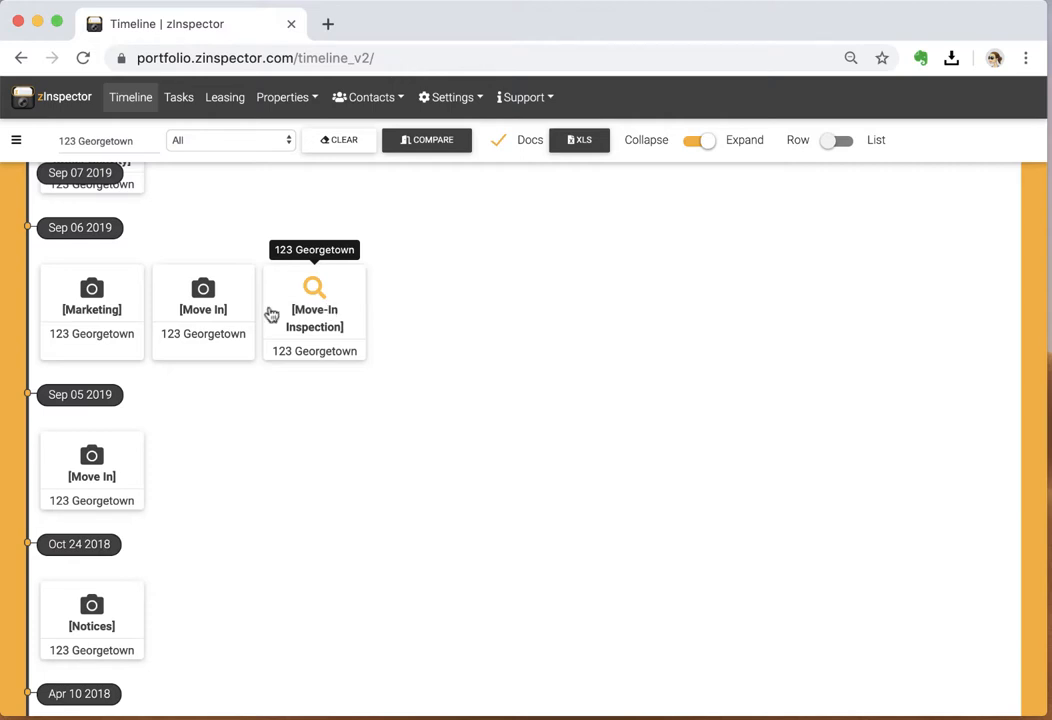
mouse_move(176, 362)
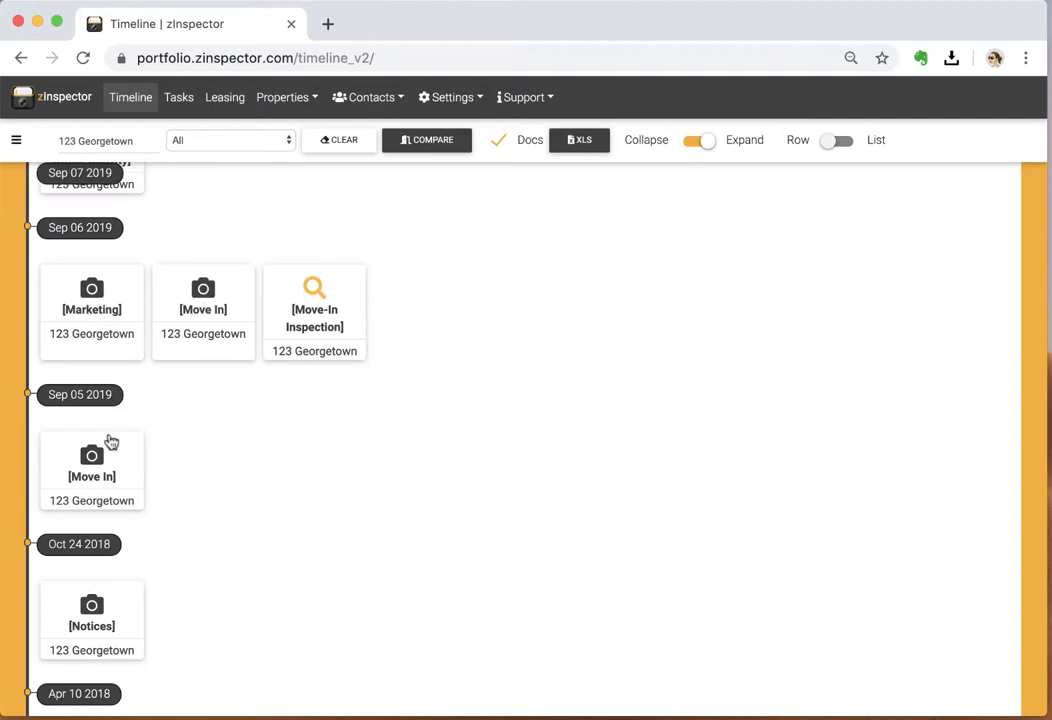
mouse_move(204, 288)
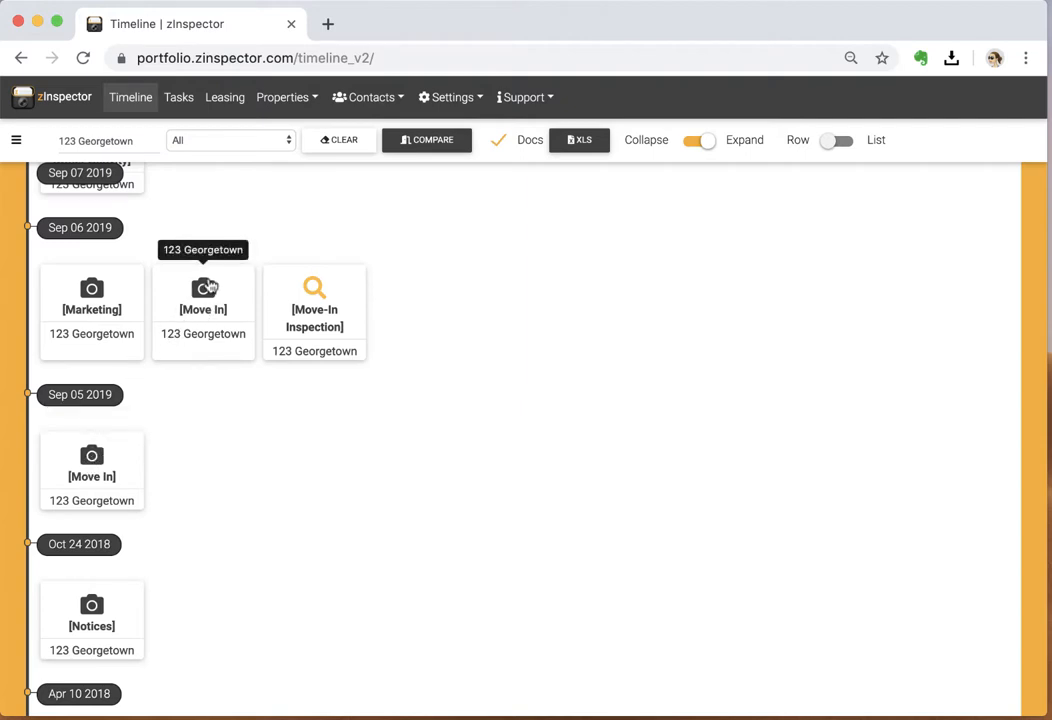
mouse_move(114, 420)
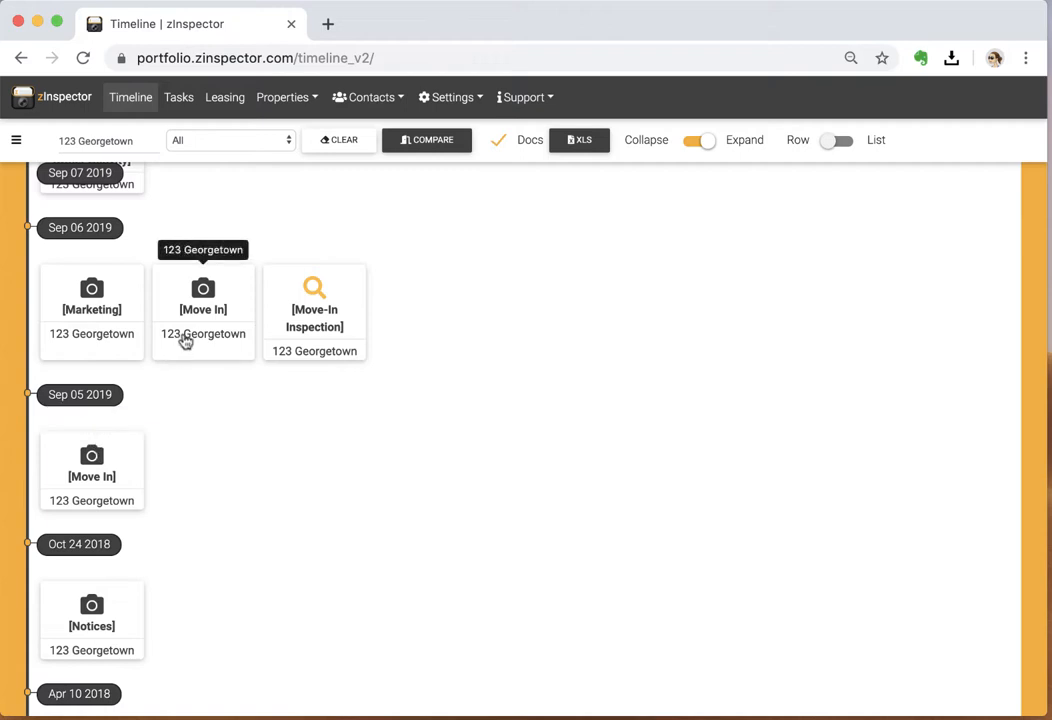
mouse_move(200, 322)
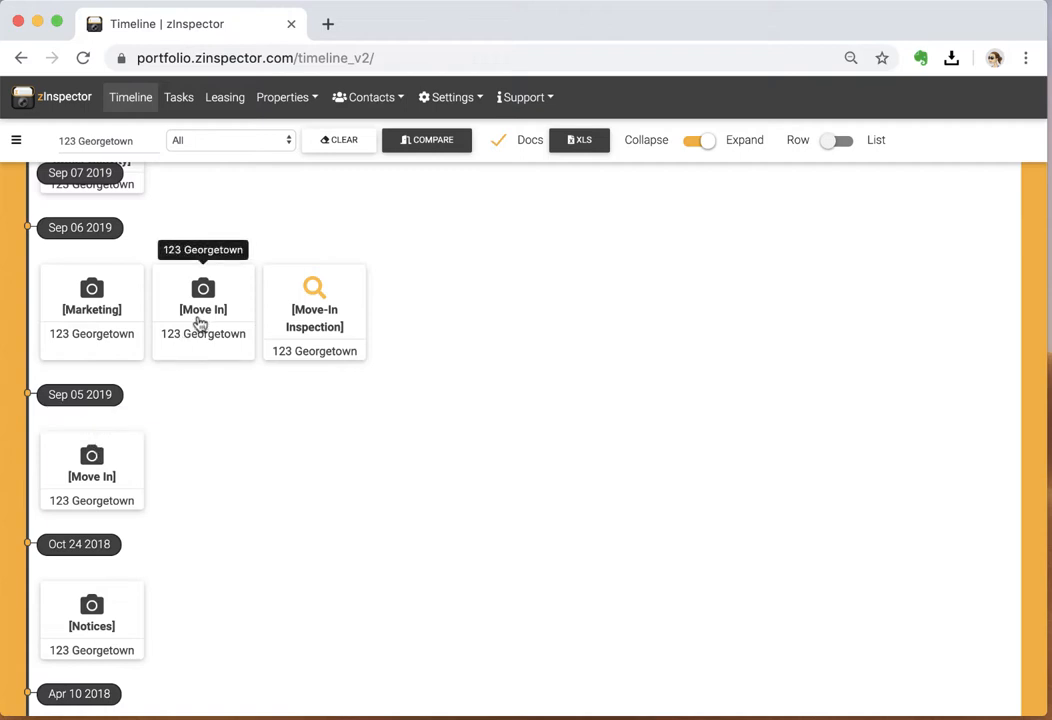
mouse_move(98, 322)
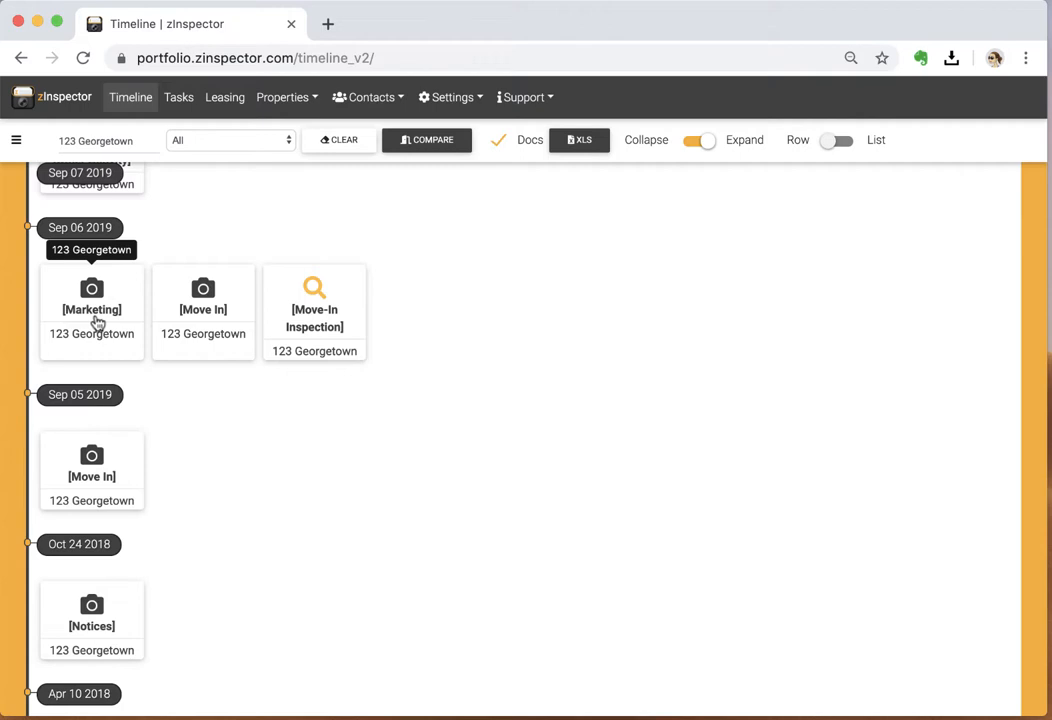
mouse_move(88, 384)
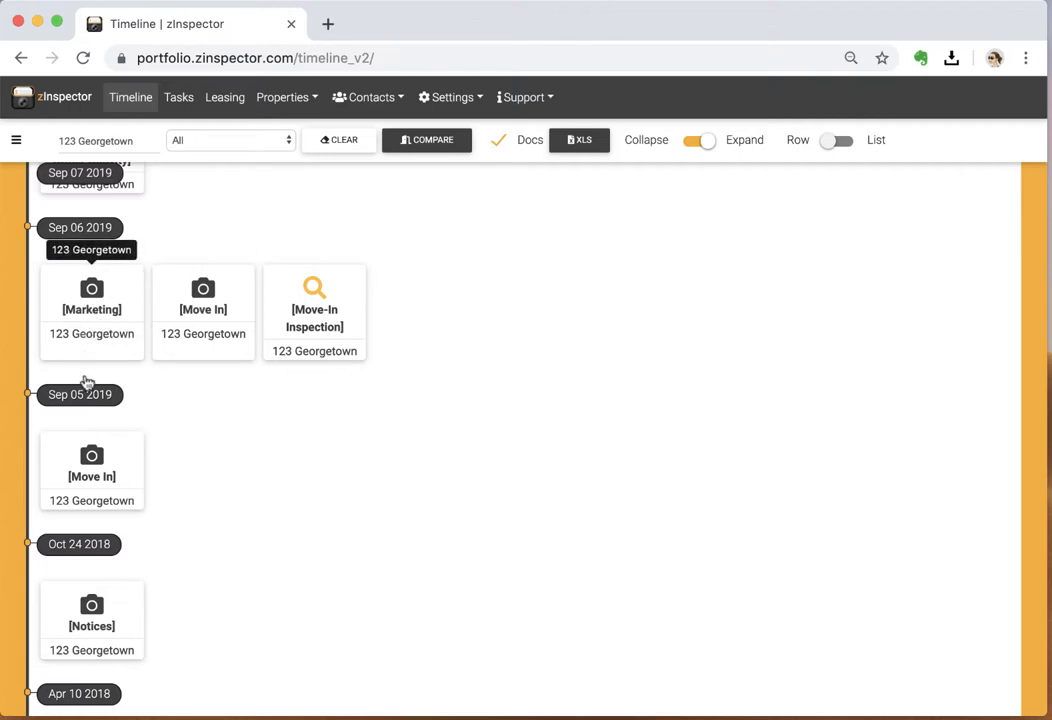
mouse_move(84, 322)
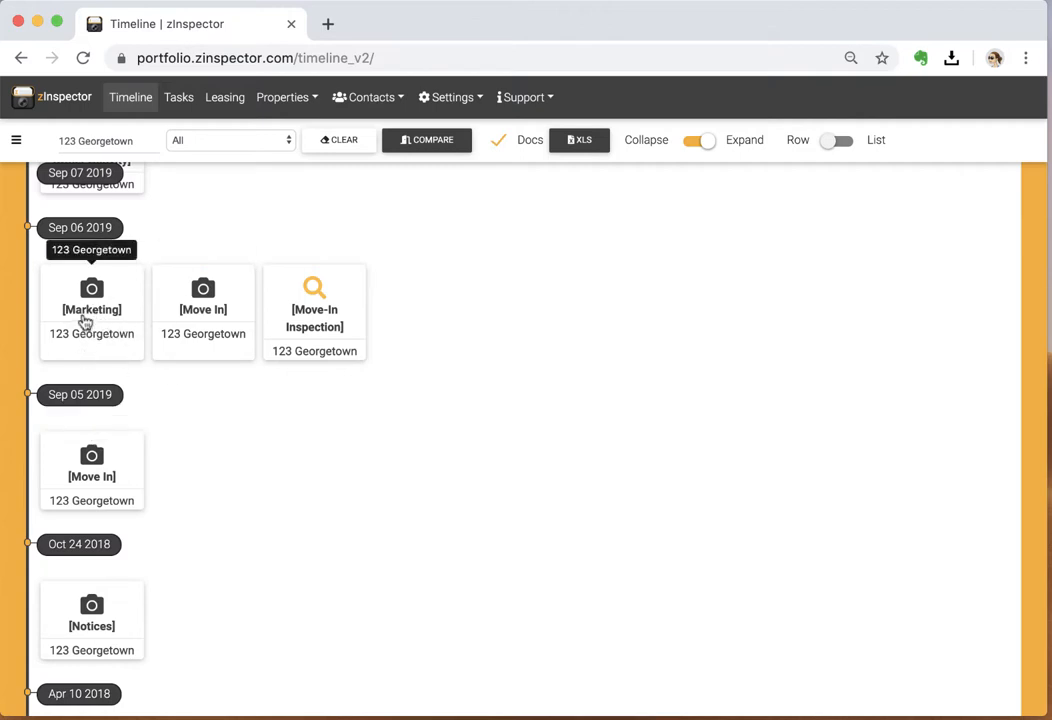
mouse_move(172, 308)
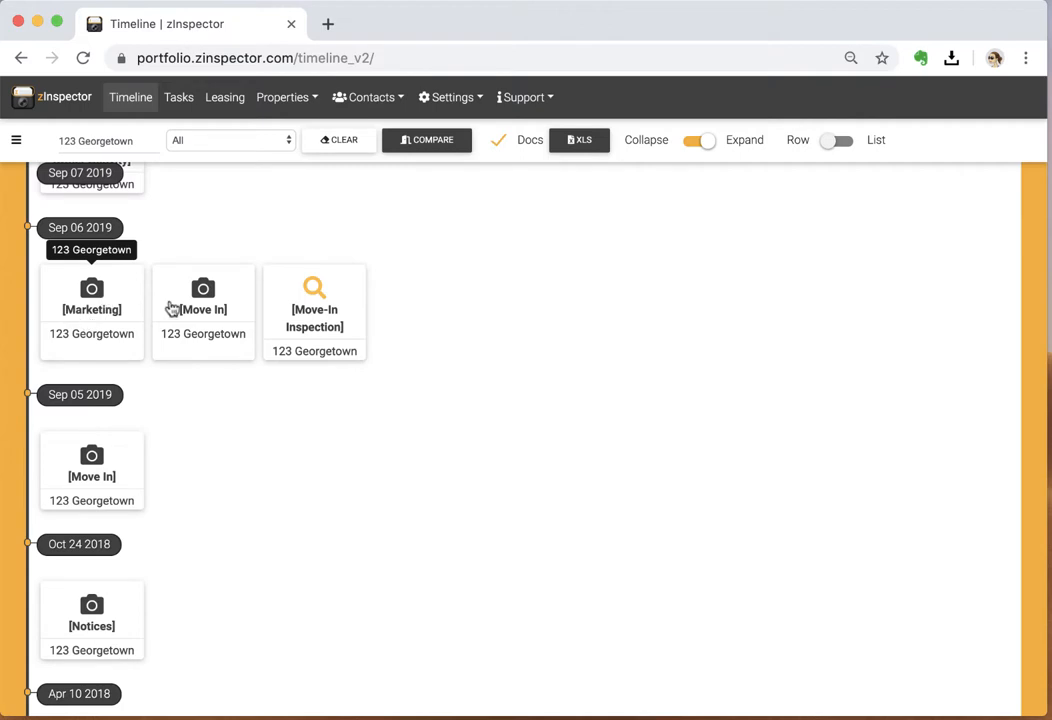
mouse_move(204, 308)
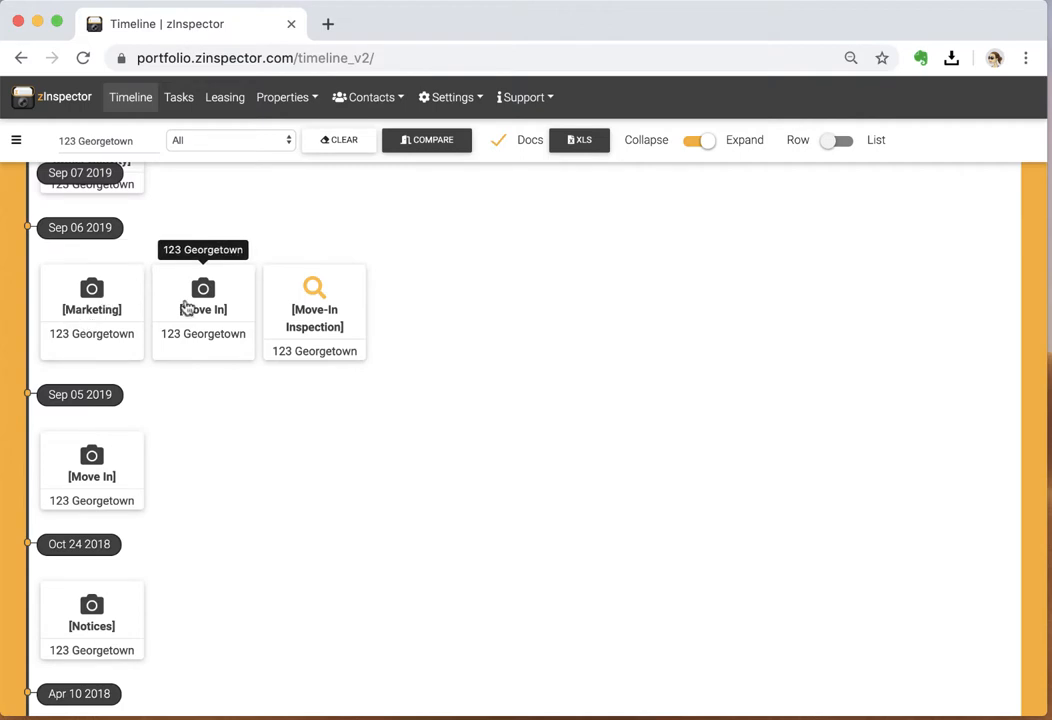
mouse_move(314, 292)
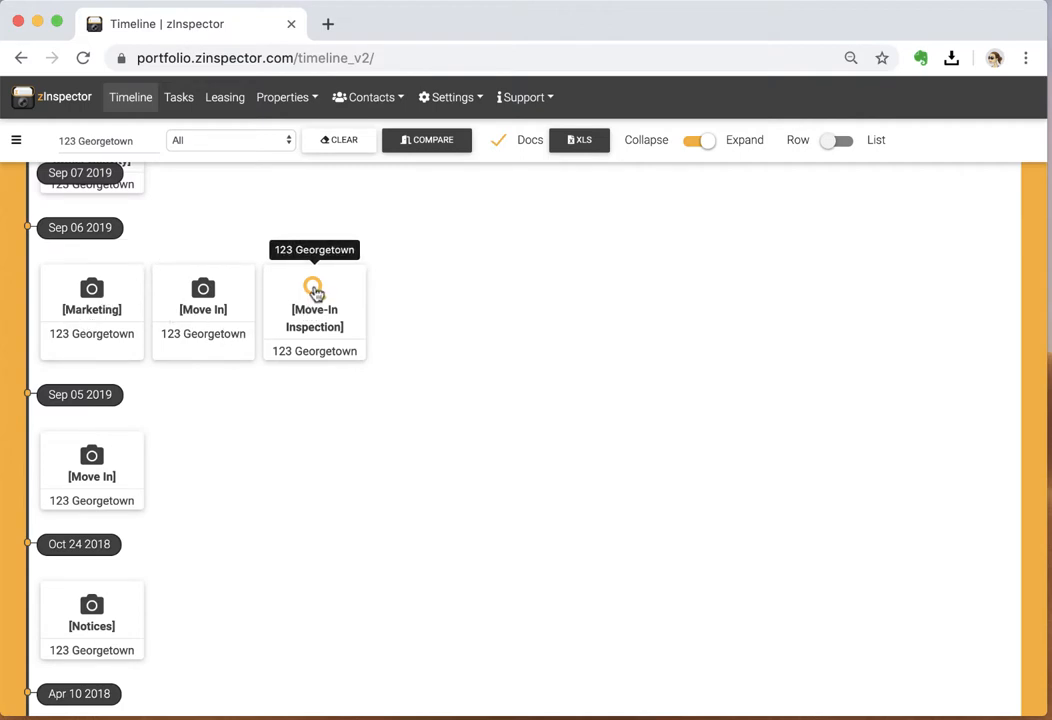
View the Move-In Inspection report preview for 123 Georgetown, scrolling through kitchen items and photos.
click(314, 290)
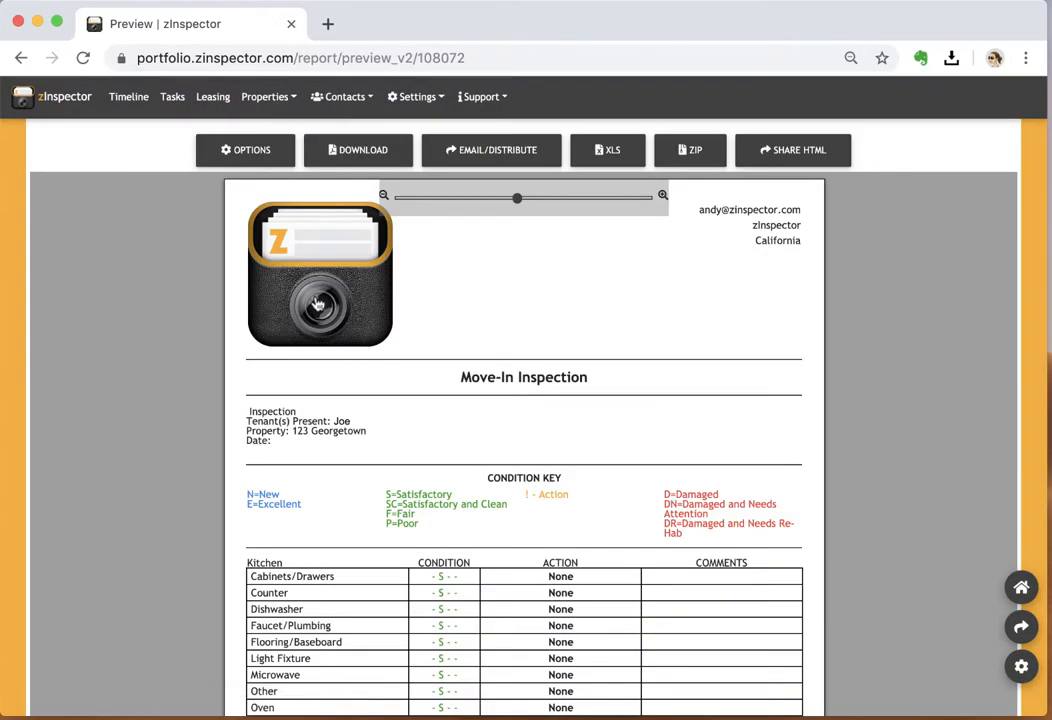
scroll(down, 3)
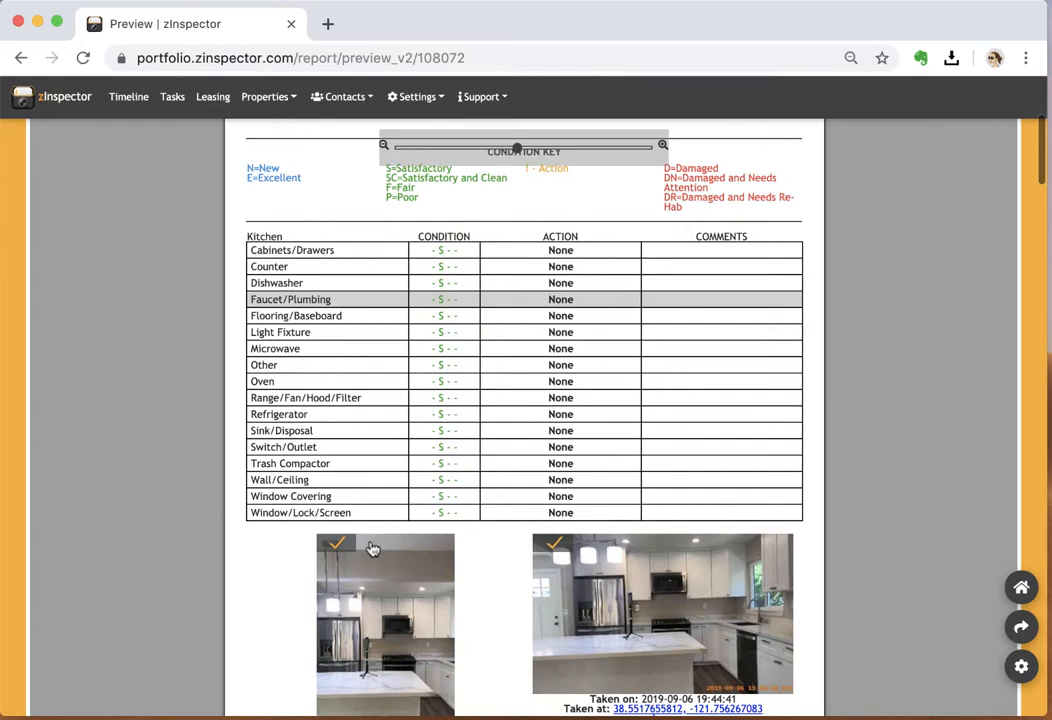
scroll(down, 3)
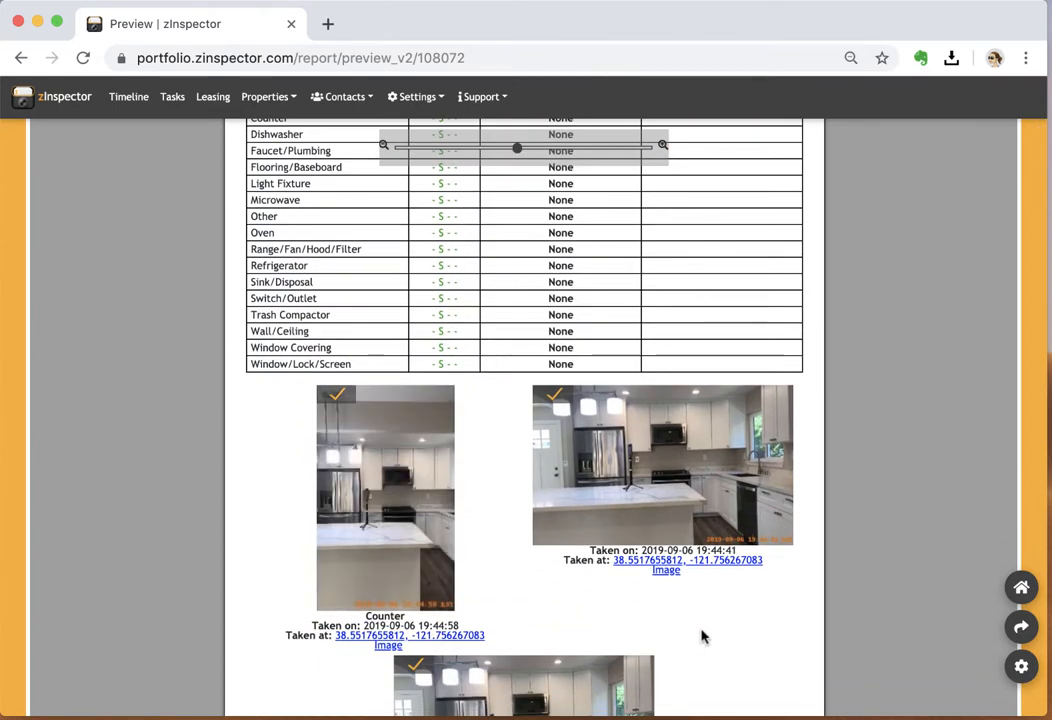
scroll(down, 3)
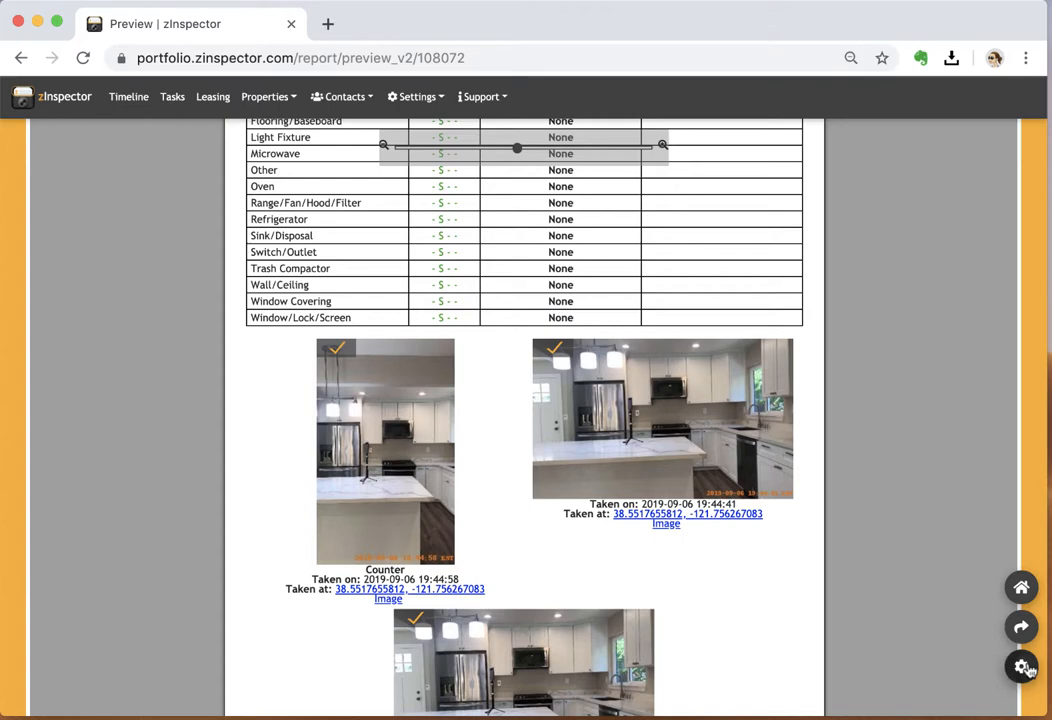
Bring up the report Options dialog with display toggles and days span.
click(1020, 666)
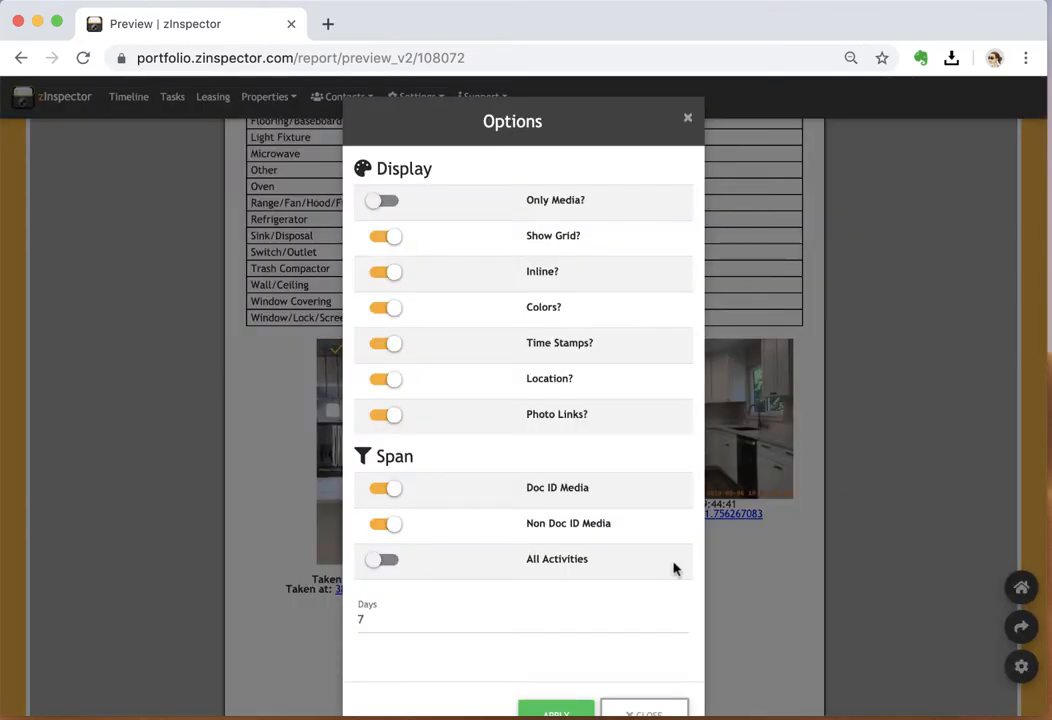
mouse_move(352, 620)
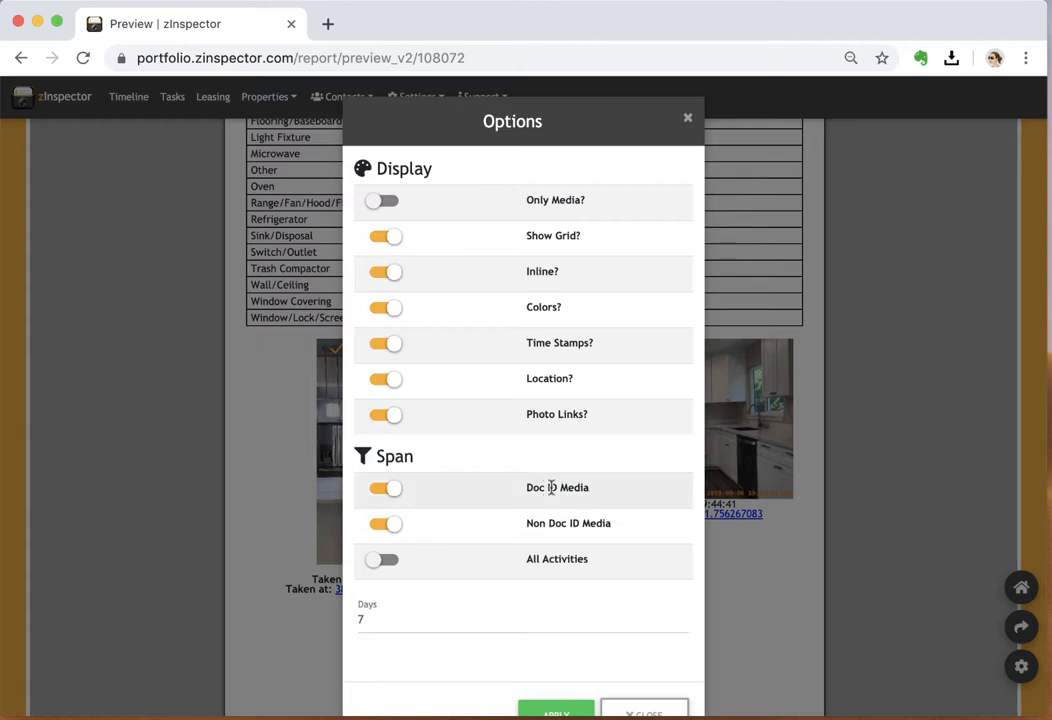
mouse_move(562, 488)
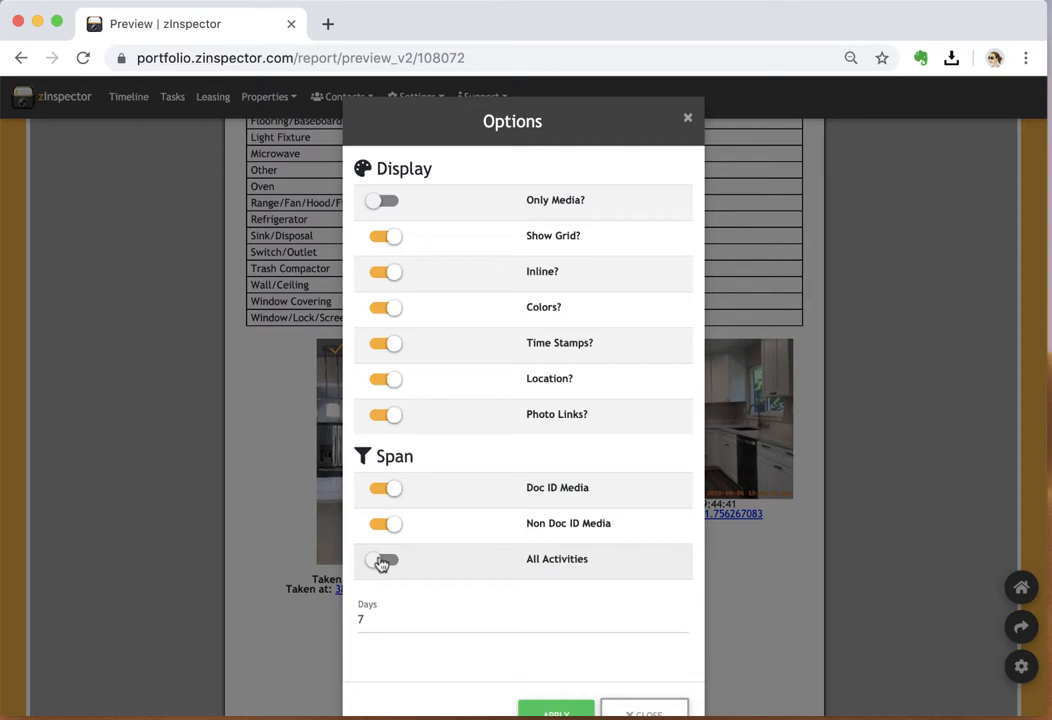
Switch the report span to All Activities and apply the updated settings.
click(384, 560)
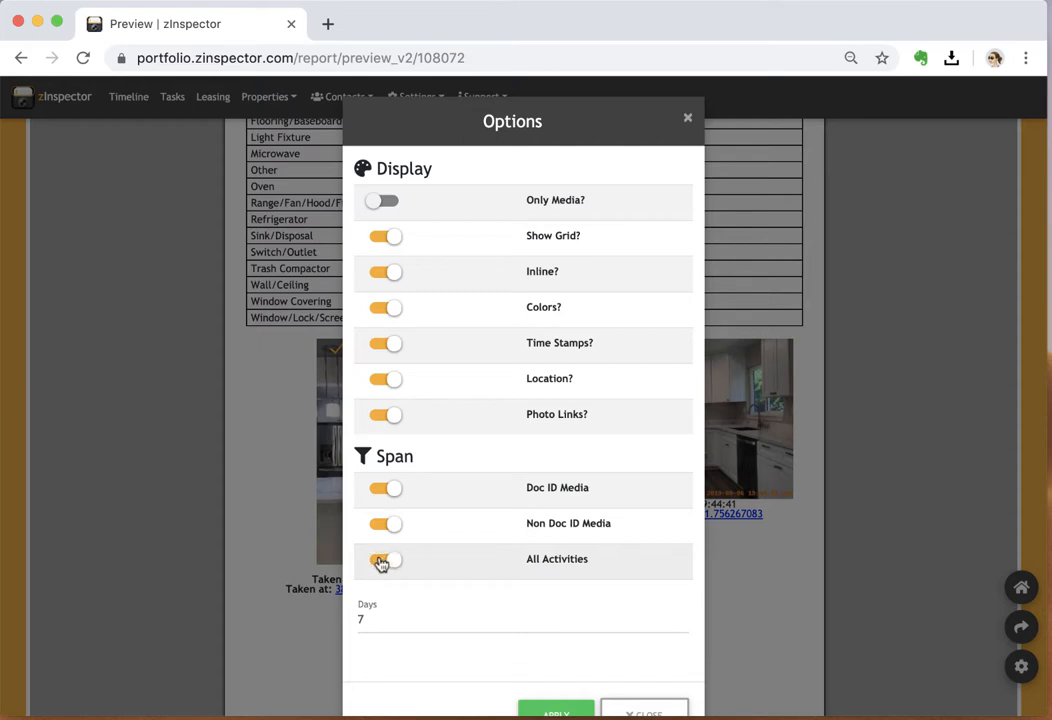
click(384, 560)
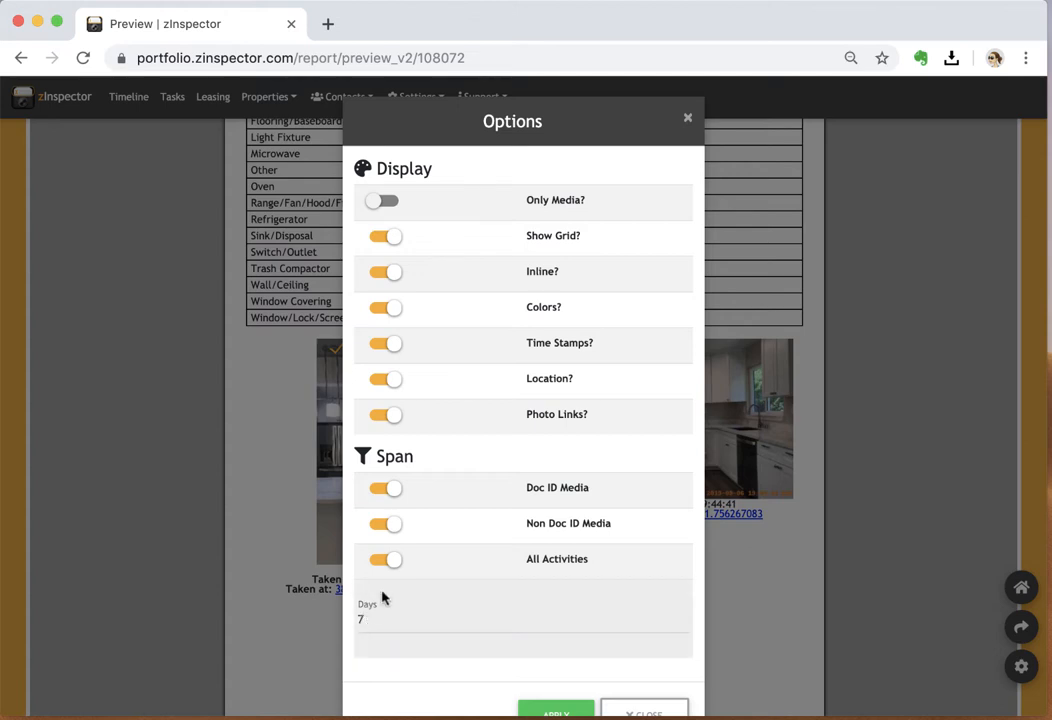
click(370, 618)
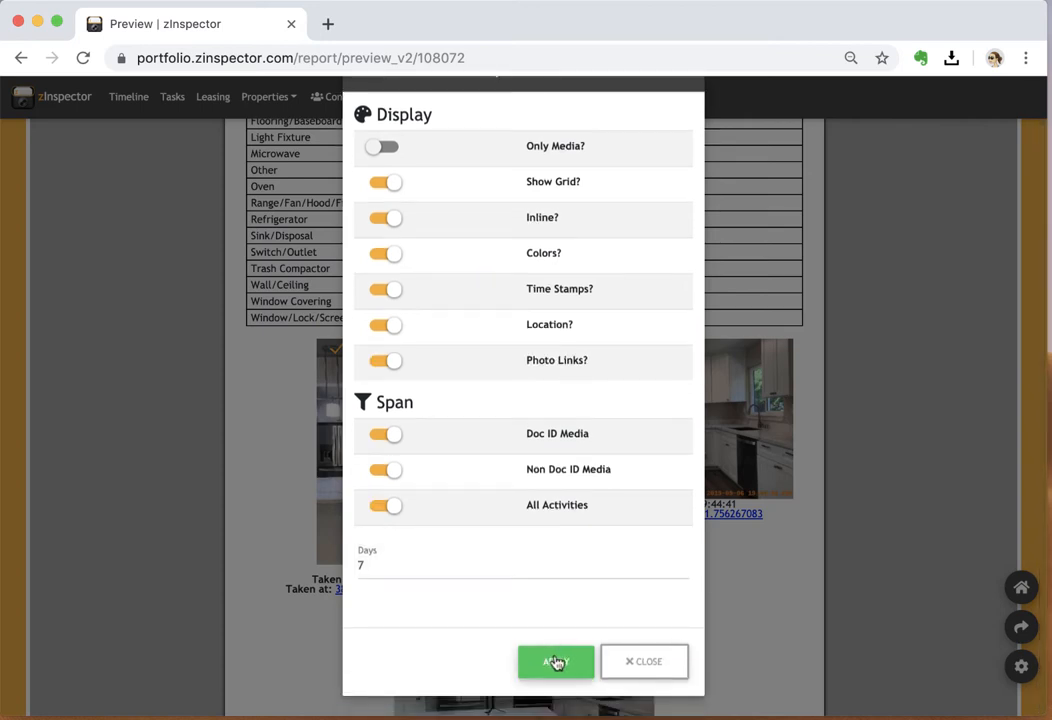
click(556, 660)
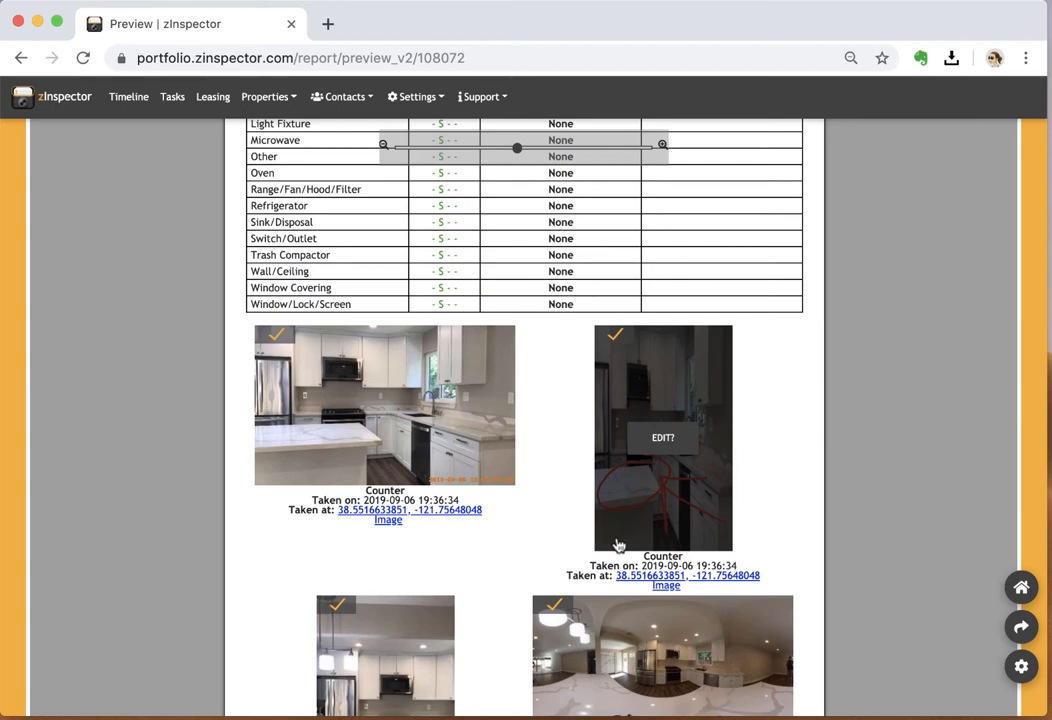
Show the report's sharing and download actions menu.
click(1020, 628)
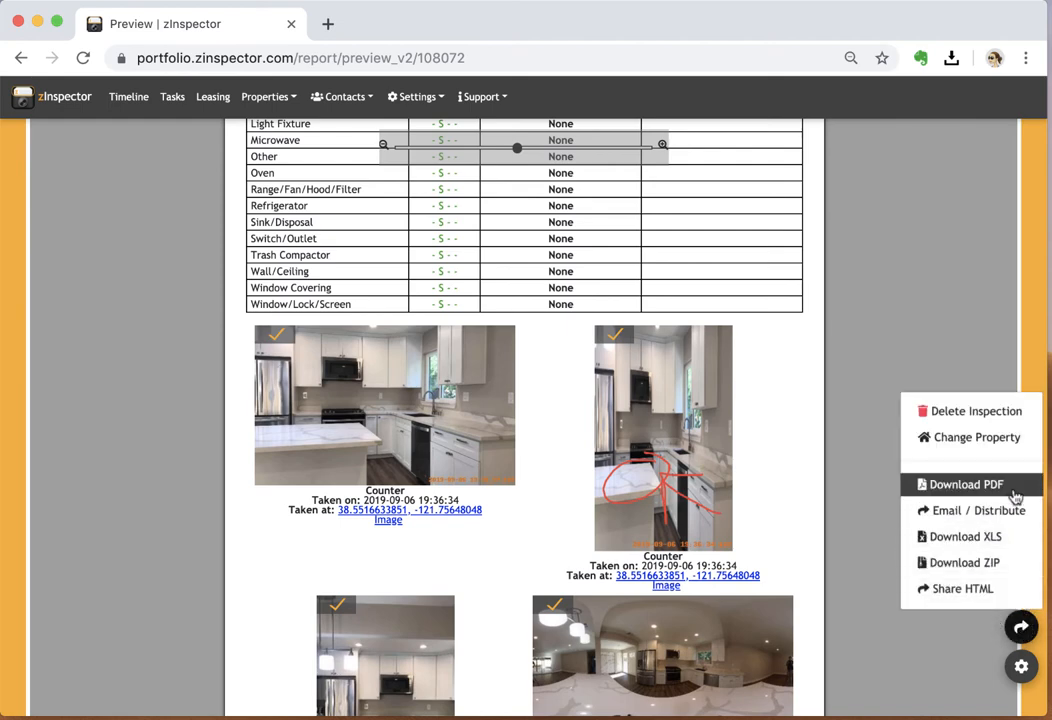
mouse_move(970, 510)
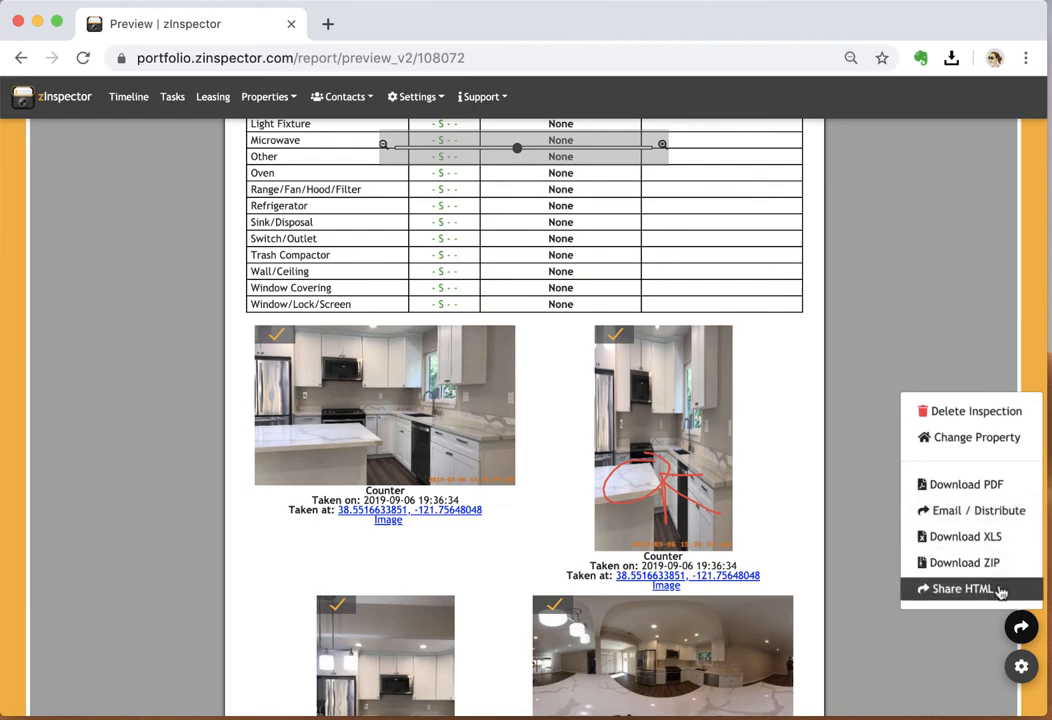
Choose Share HTML to get a shareable inspection results link in the Share Report dialog.
click(958, 588)
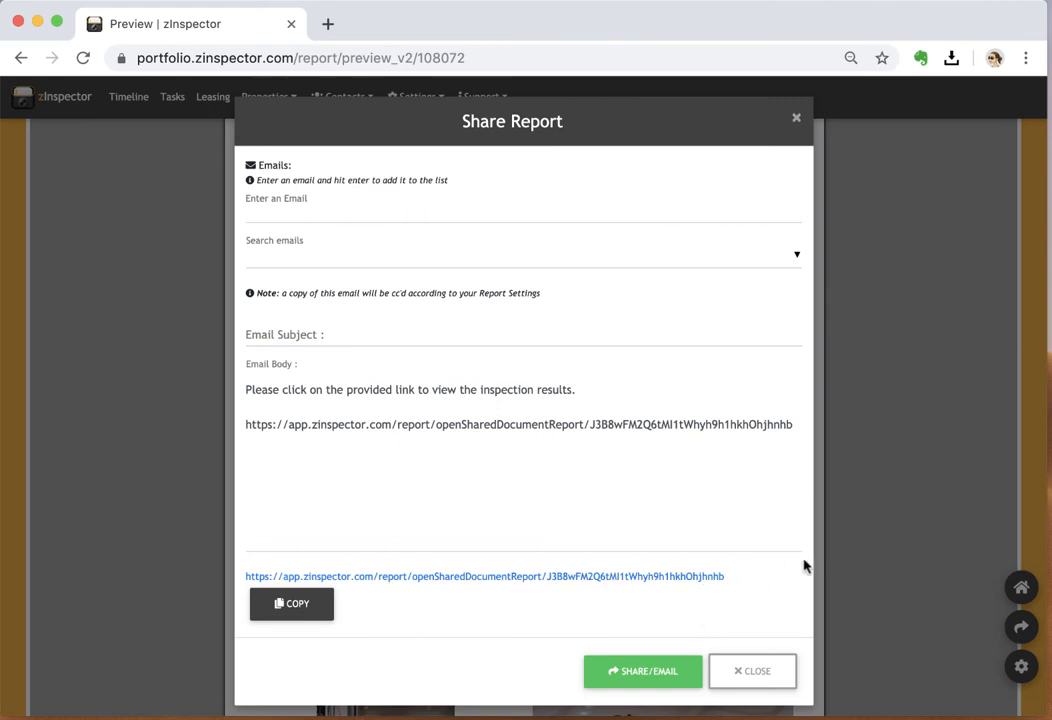
mouse_move(716, 576)
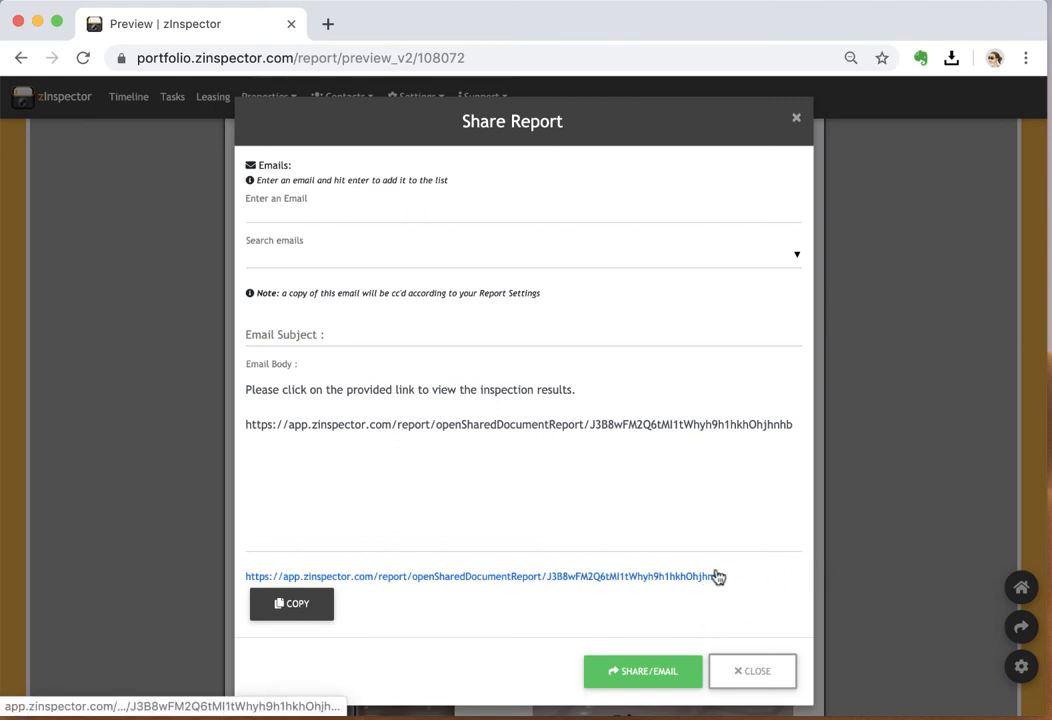